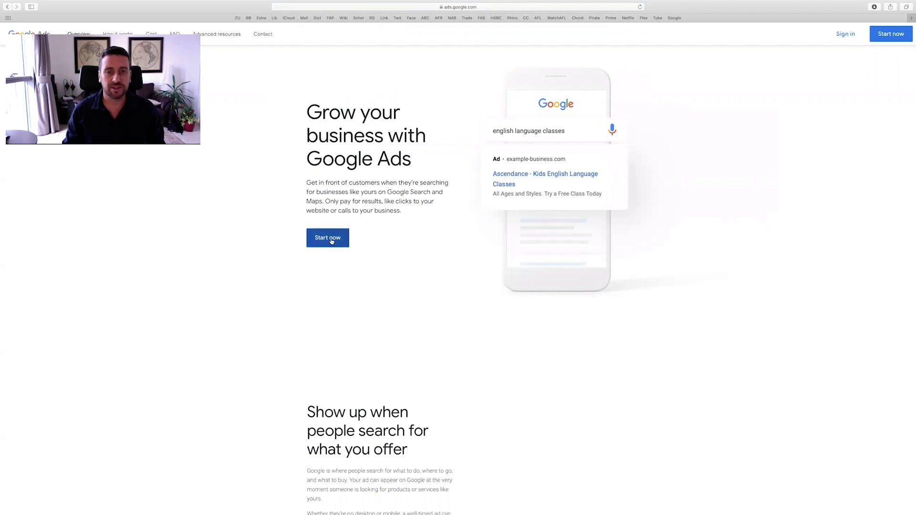
# Step: Start creating a new Google Ads account from the landing page's Start now button
pyautogui.click(327, 238)
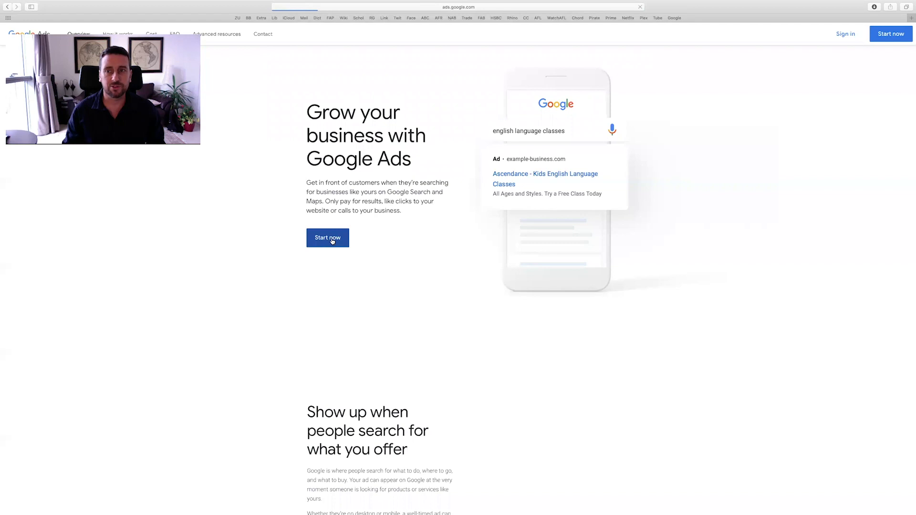
# Step: Load the New campaign page with its 'What's your main advertising goal?' options
pyautogui.click(327, 238)
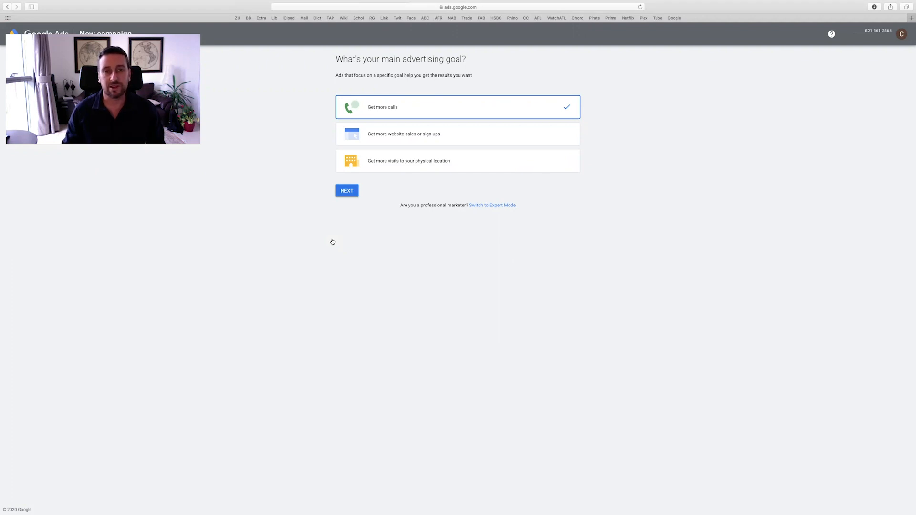
pyautogui.moveTo(370, 275)
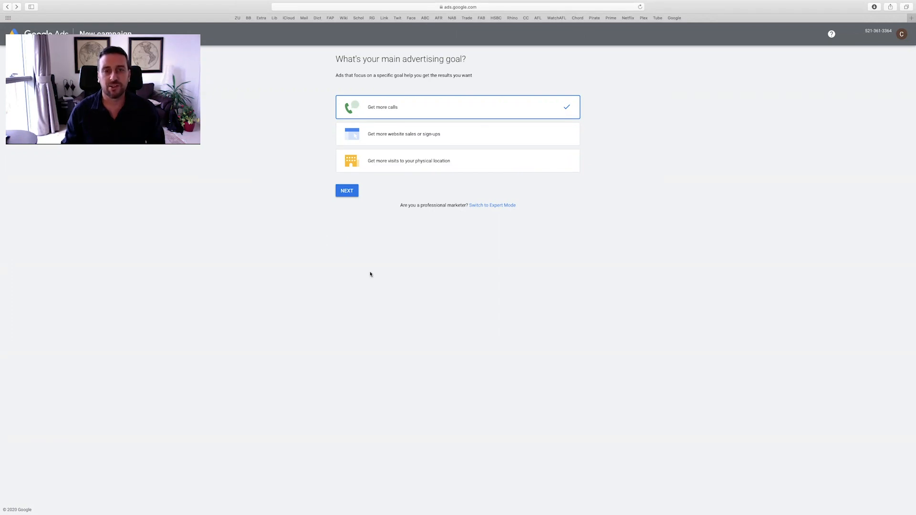
pyautogui.moveTo(455, 183)
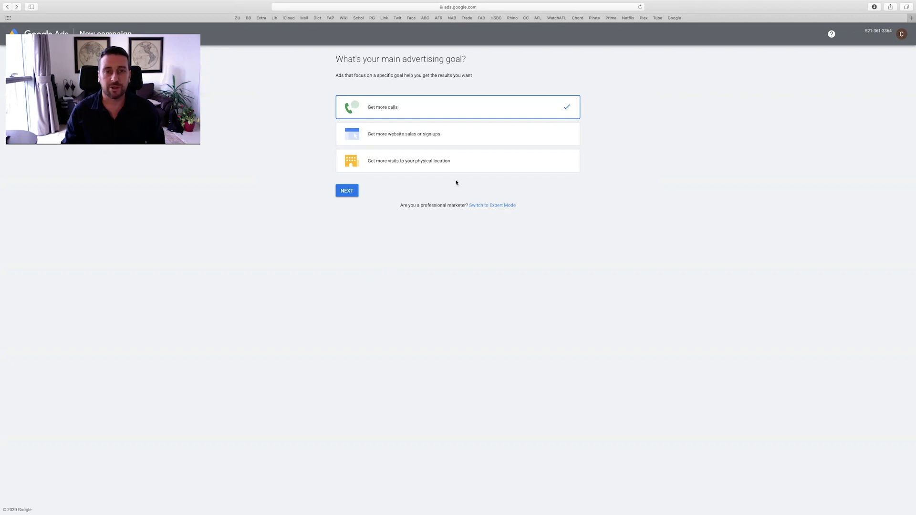
pyautogui.moveTo(418, 159)
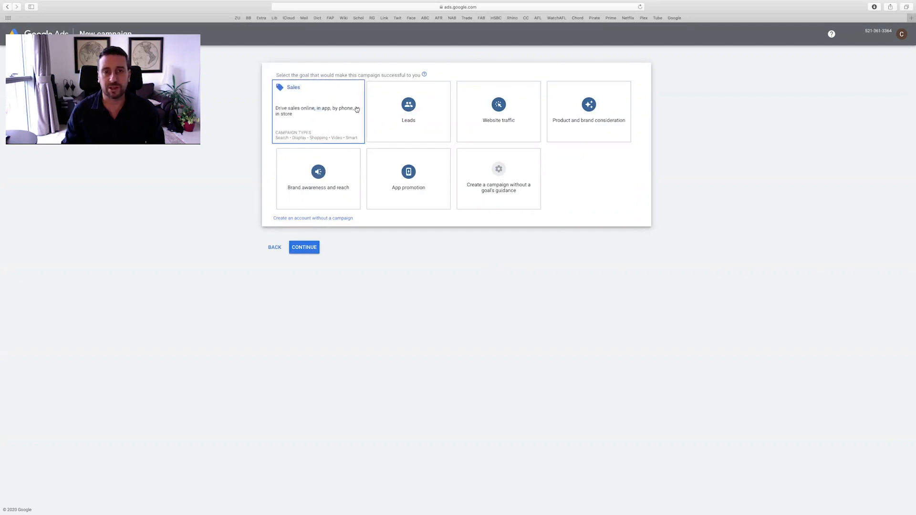
# Step: Switch to Expert Mode and choose to create the account without a campaign
pyautogui.click(318, 179)
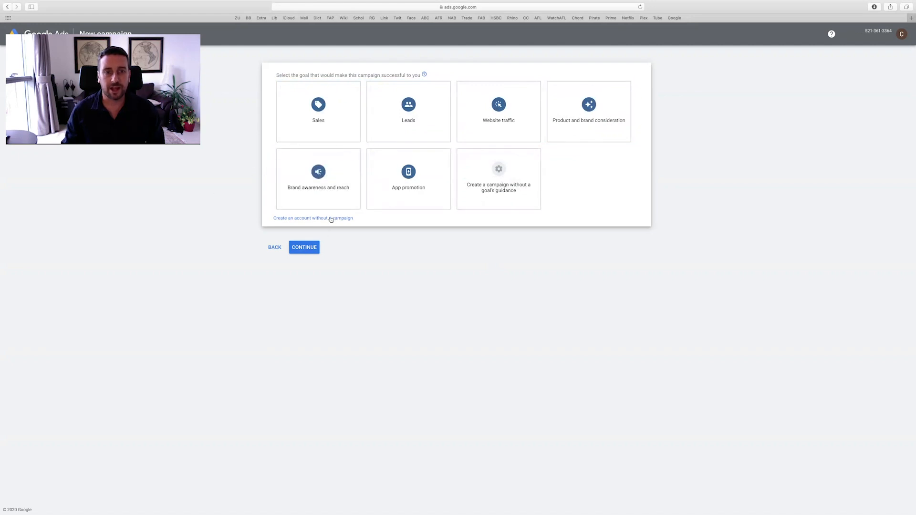
pyautogui.click(313, 218)
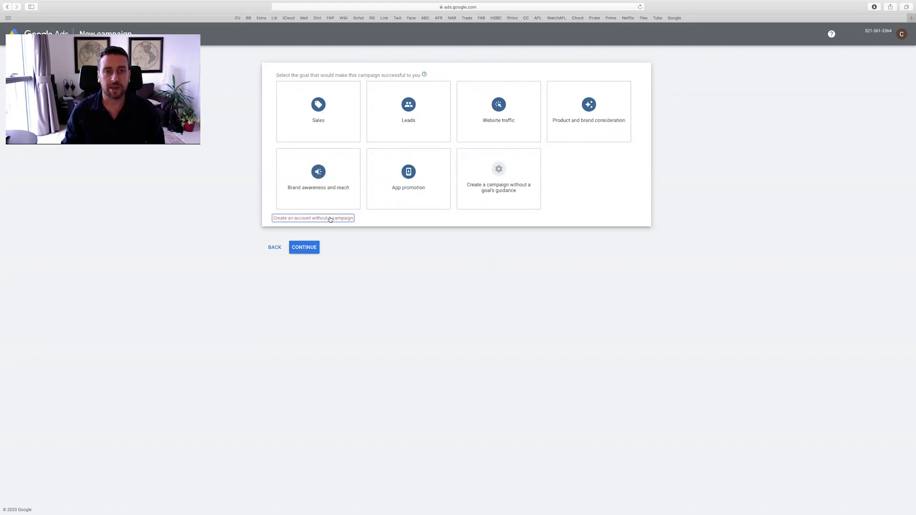
# Step: Proceed without a campaign to the business details: UAE billing country, time zone and AED currency
pyautogui.click(313, 218)
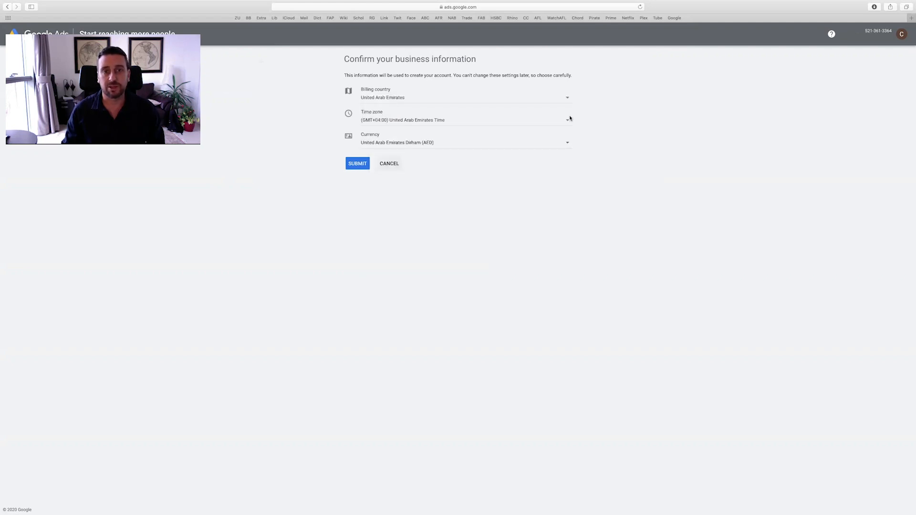
pyautogui.moveTo(420, 120)
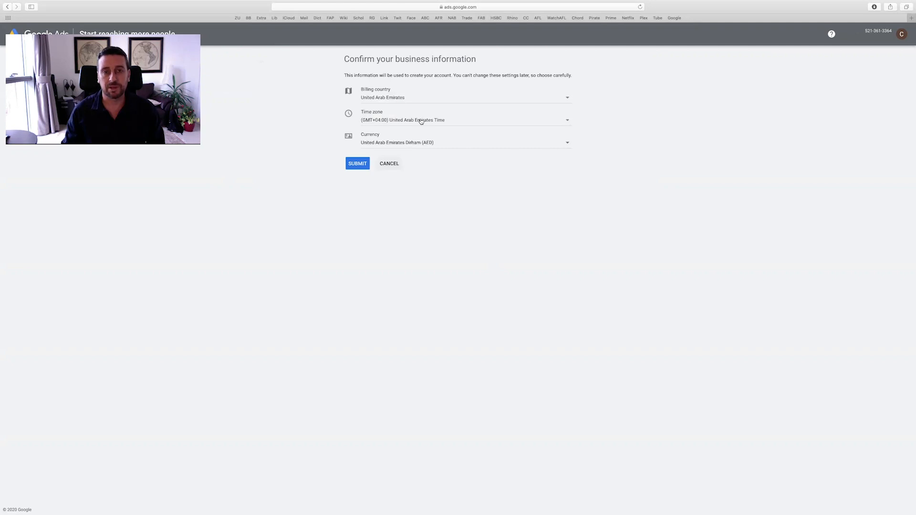
pyautogui.moveTo(460, 123)
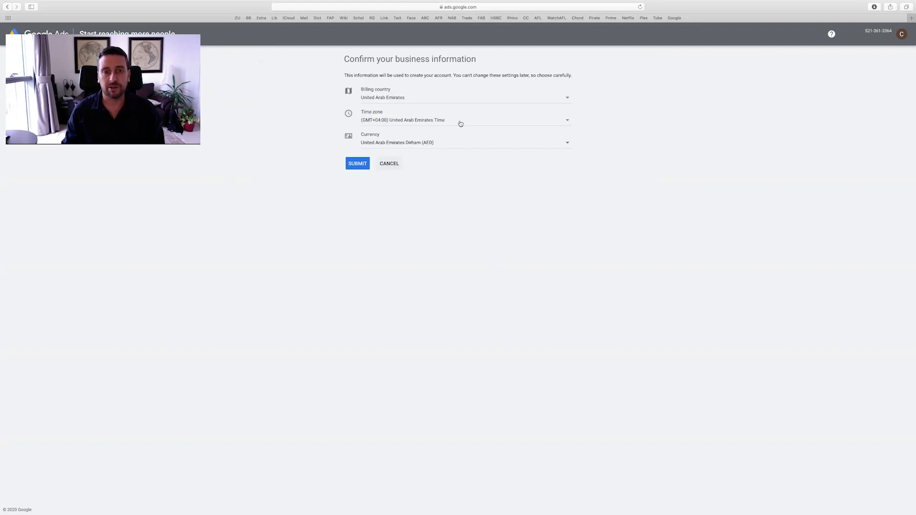
pyautogui.moveTo(361, 178)
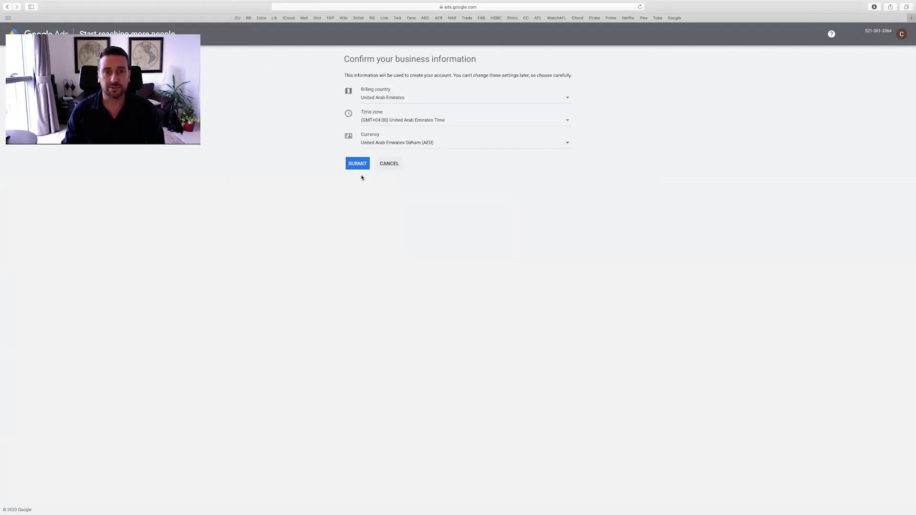
# Step: Submit the business information, confirm account creation and explore the new account's All campaigns dashboard
pyautogui.click(356, 163)
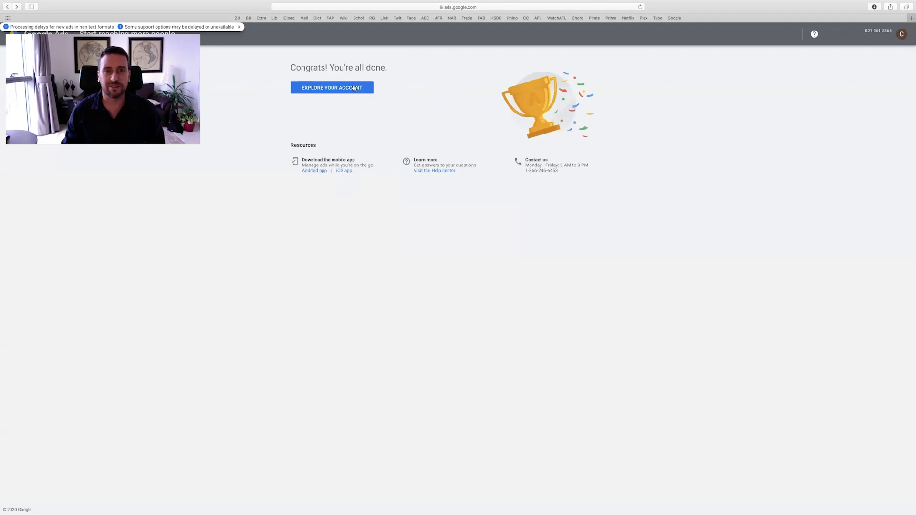
pyautogui.click(331, 88)
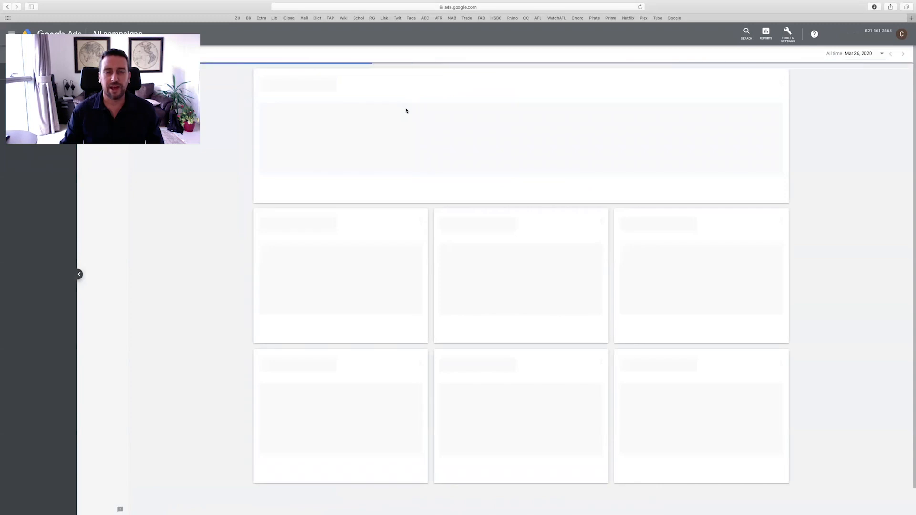